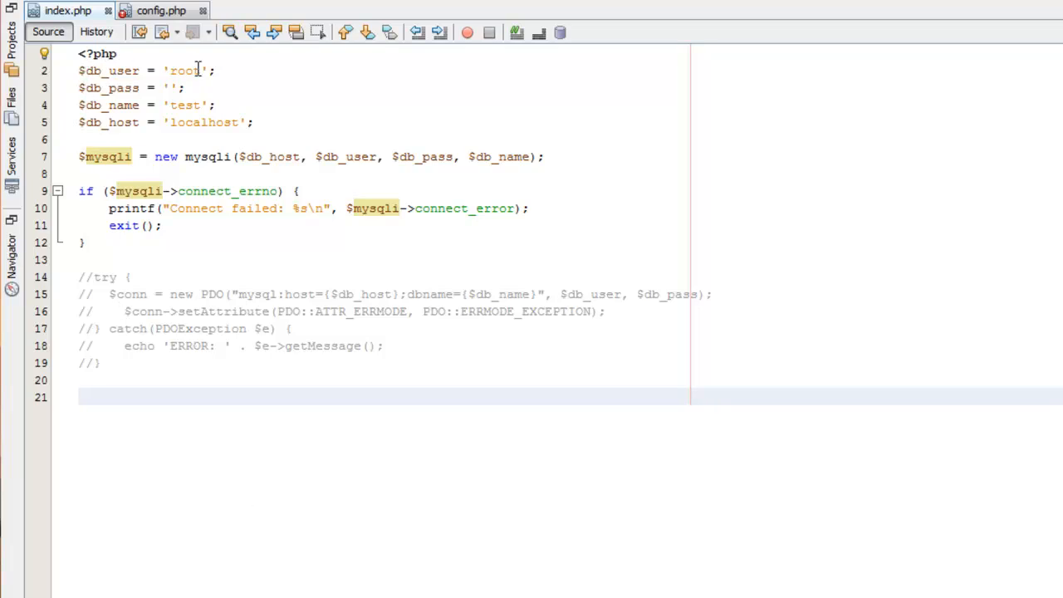
pyautogui.moveTo(195, 124)
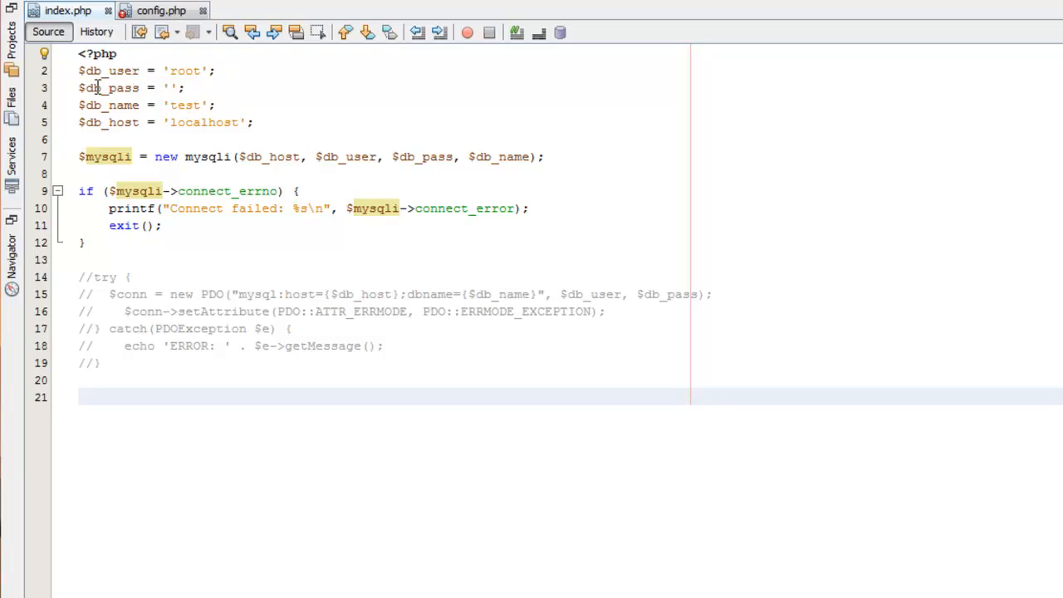
pyautogui.moveTo(105, 105)
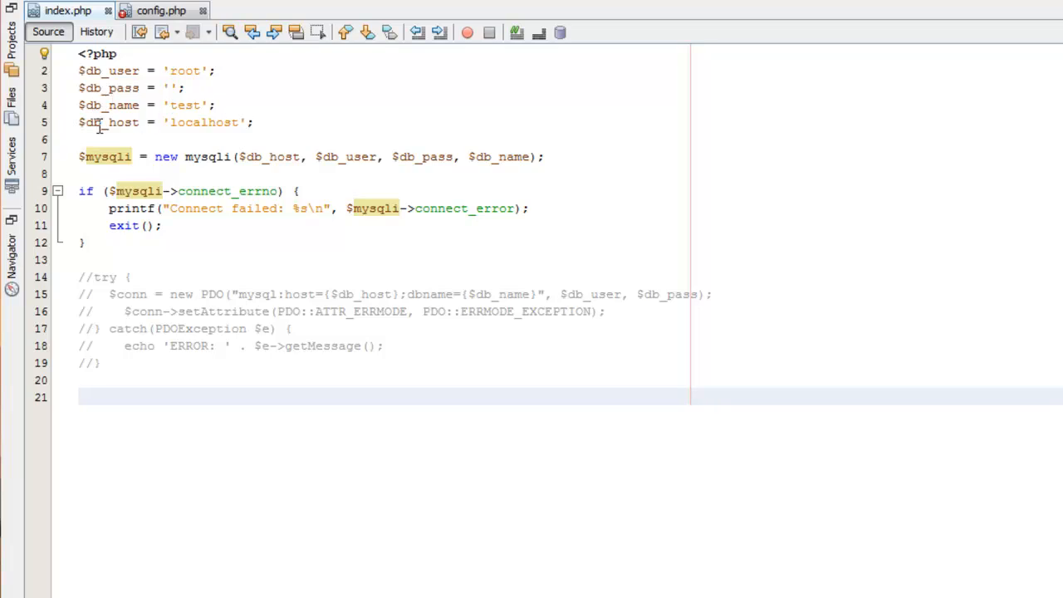
# - Reload index.php in the browser and confirm the page loads blank
pyautogui.click(256, 122)
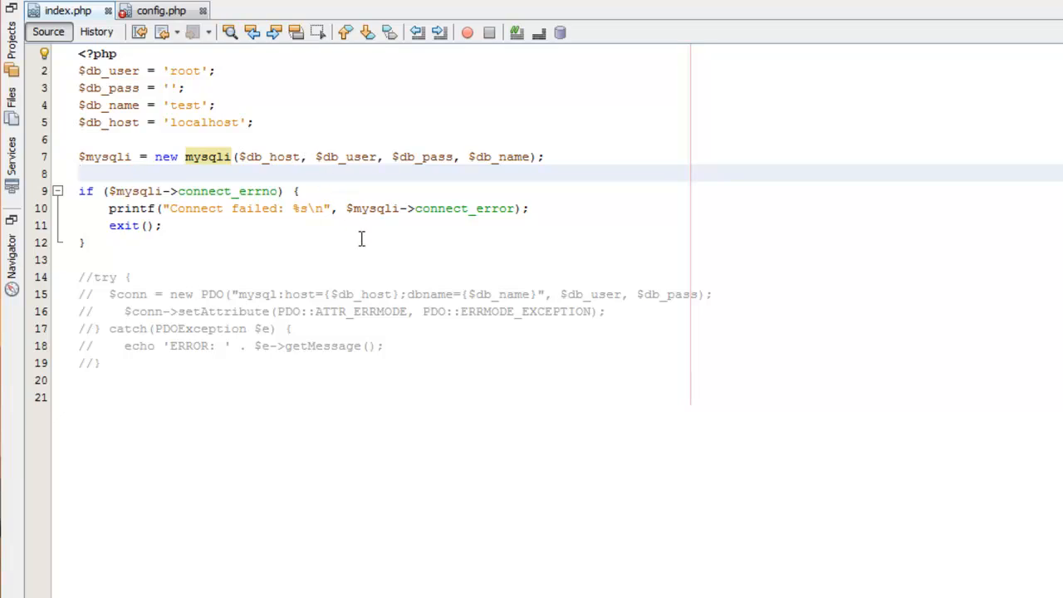
pyautogui.moveTo(421, 129)
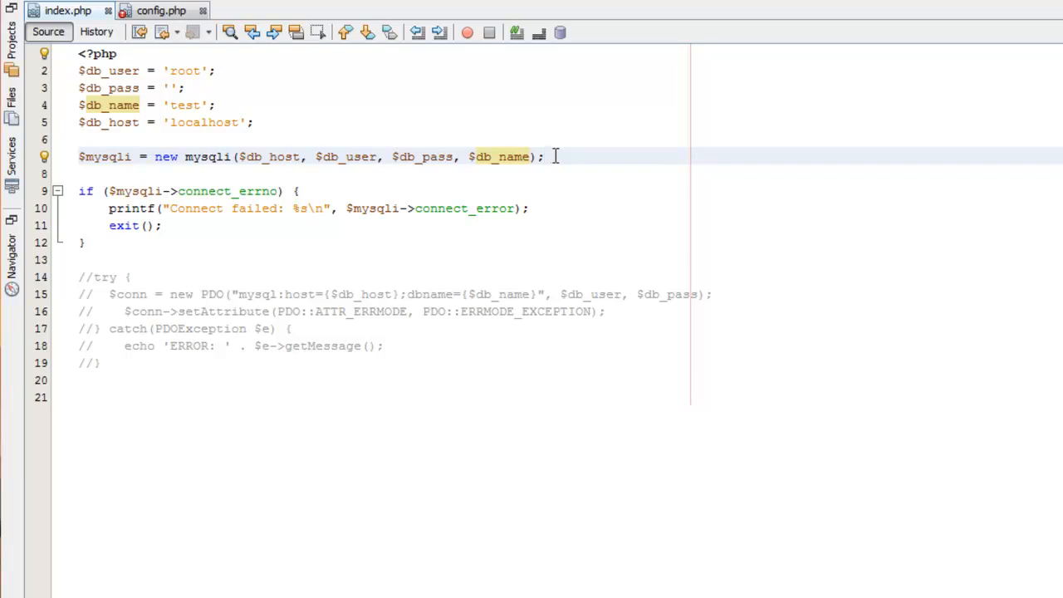
pyautogui.click(544, 156)
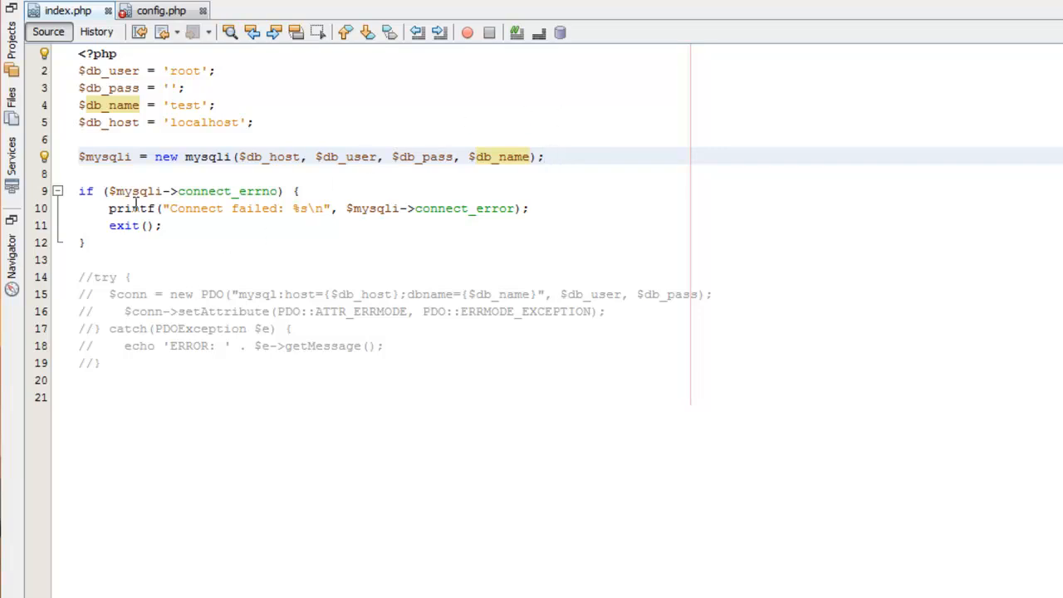
pyautogui.moveTo(79, 191); pyautogui.dragTo(83, 242)
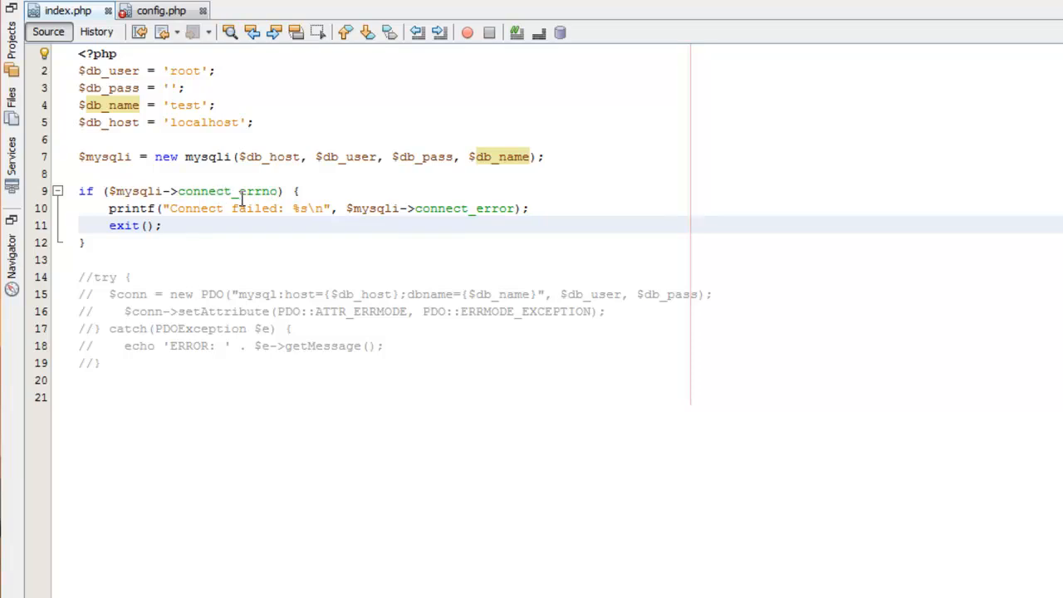
pyautogui.moveTo(266, 234)
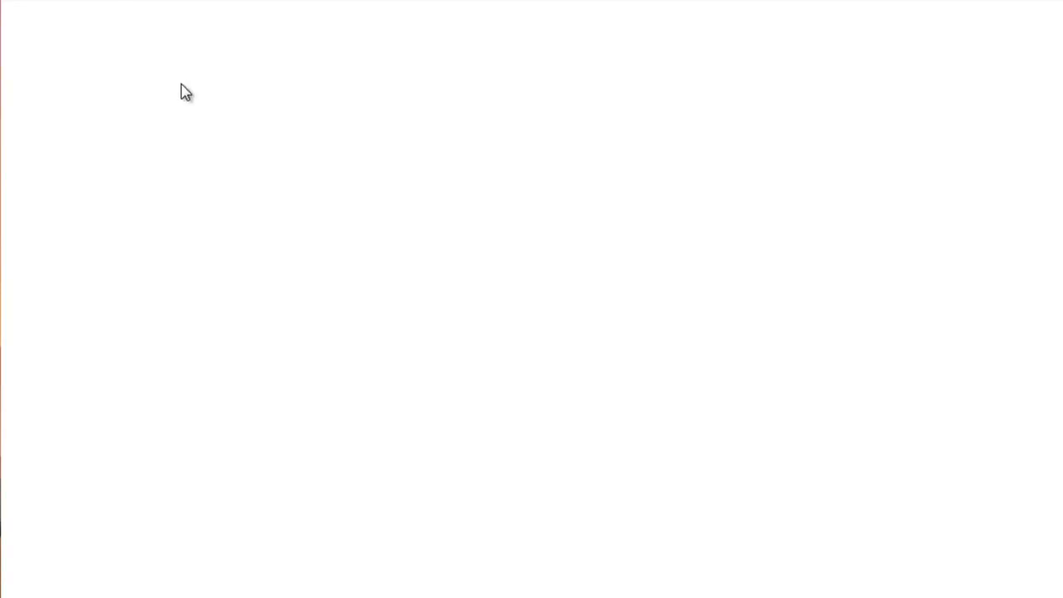
pyautogui.moveTo(384, 433)
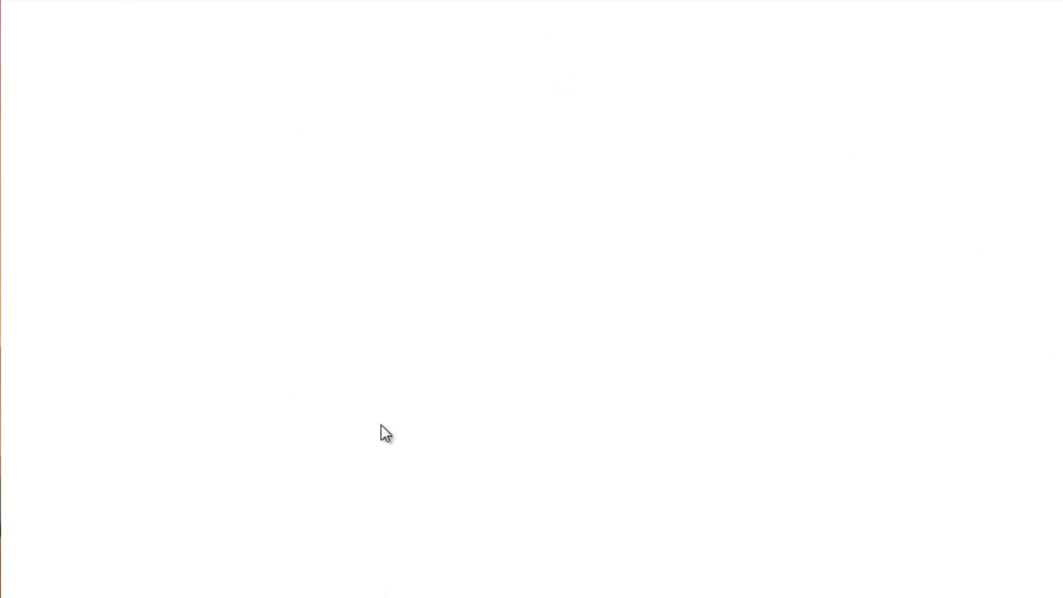
pyautogui.moveTo(653, 239)
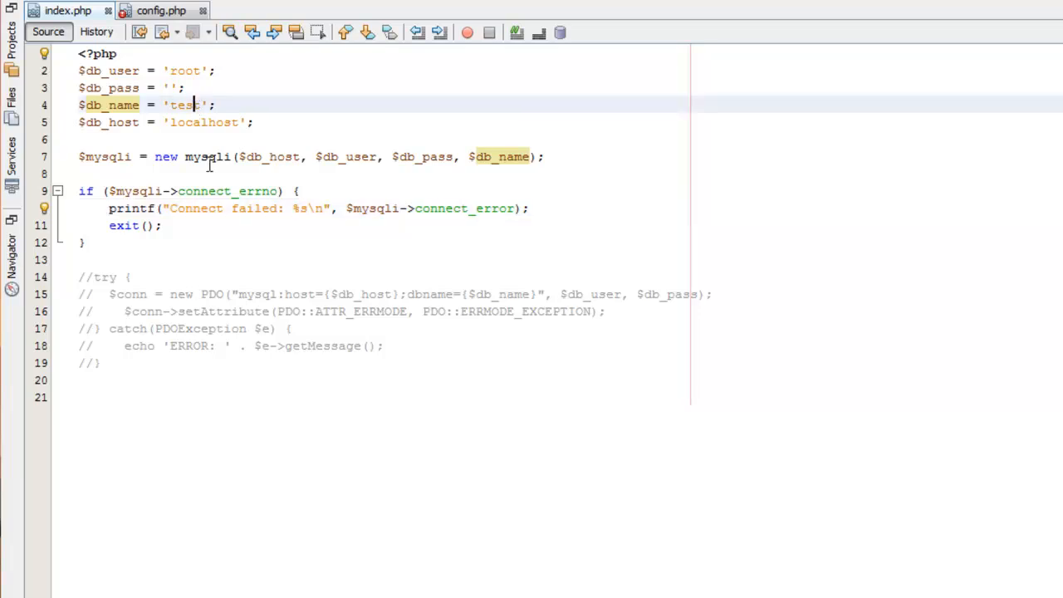
# - Misspell the database name as 'tes' to trigger a connection error
pyautogui.press('Backspace')
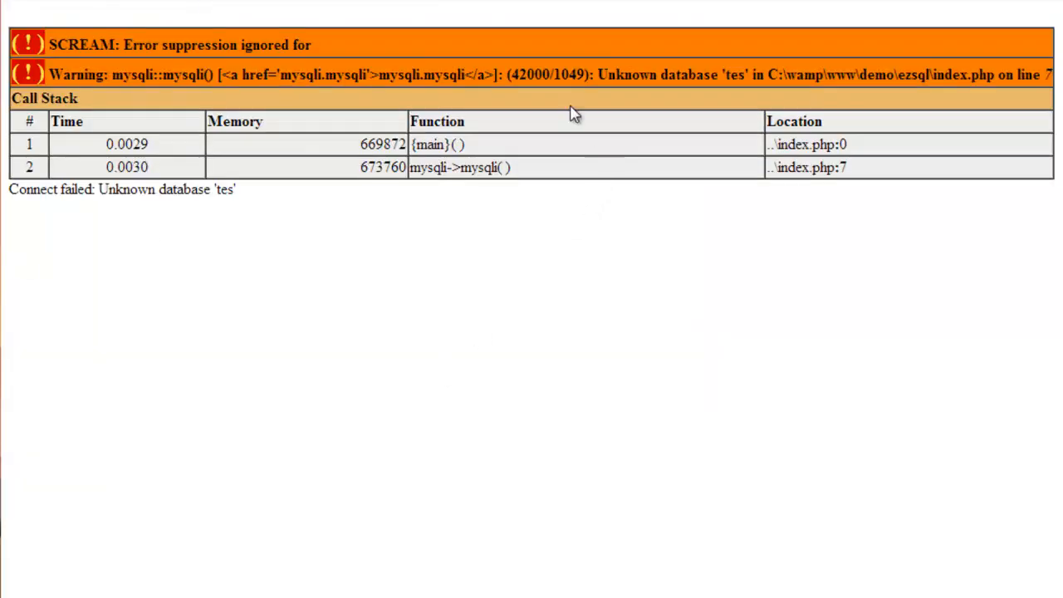
pyautogui.moveTo(336, 220)
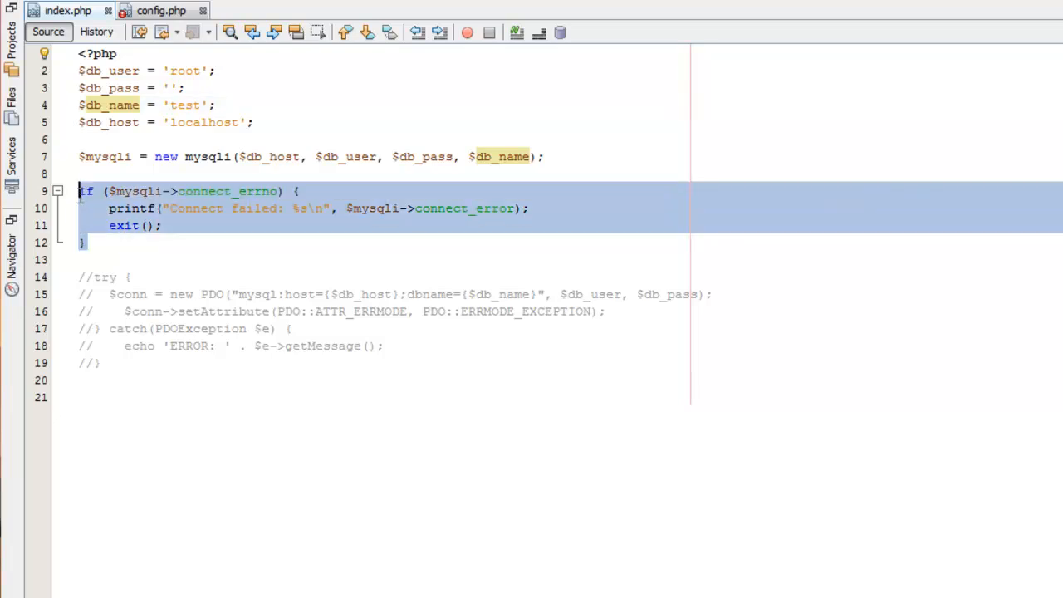
# - Comment out the mysqli check on lines 9–12 and uncomment the PDO try/catch
pyautogui.press('ctrl+/')
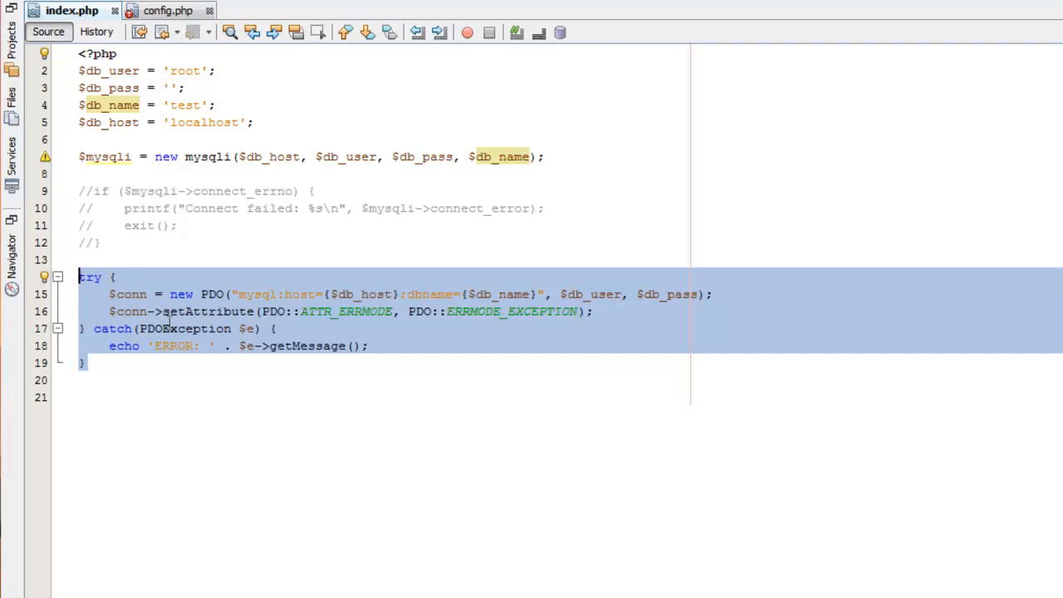
pyautogui.click(170, 364)
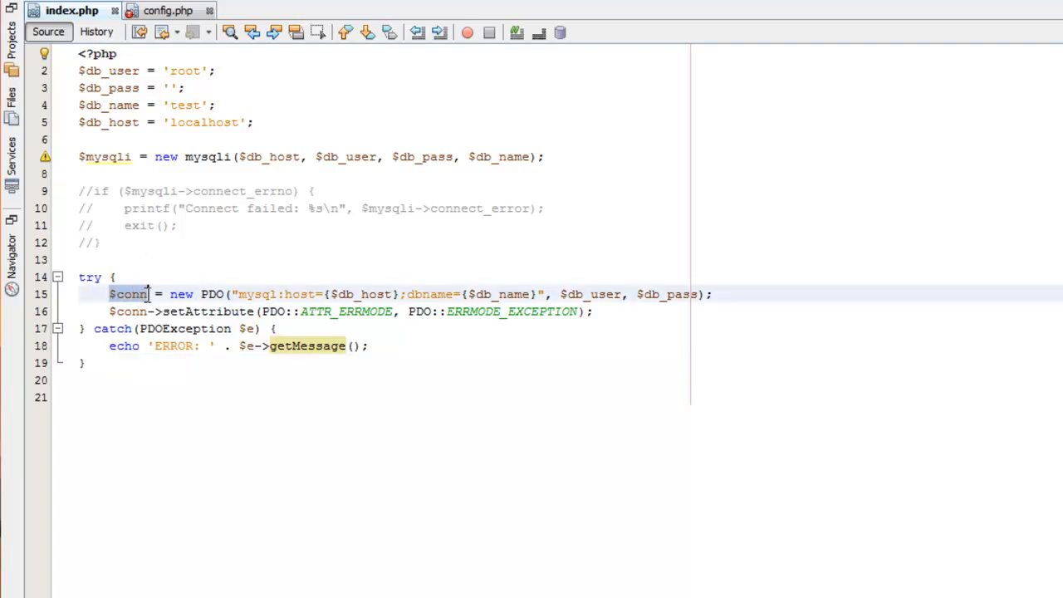
pyautogui.doubleClick(212, 294)
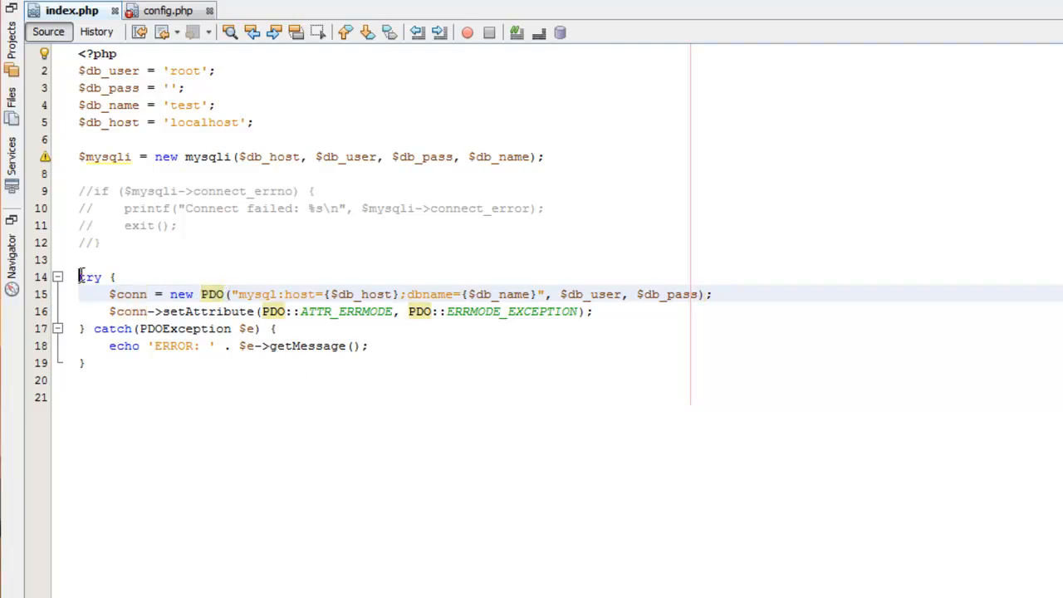
pyautogui.moveTo(79, 277); pyautogui.dragTo(85, 363)
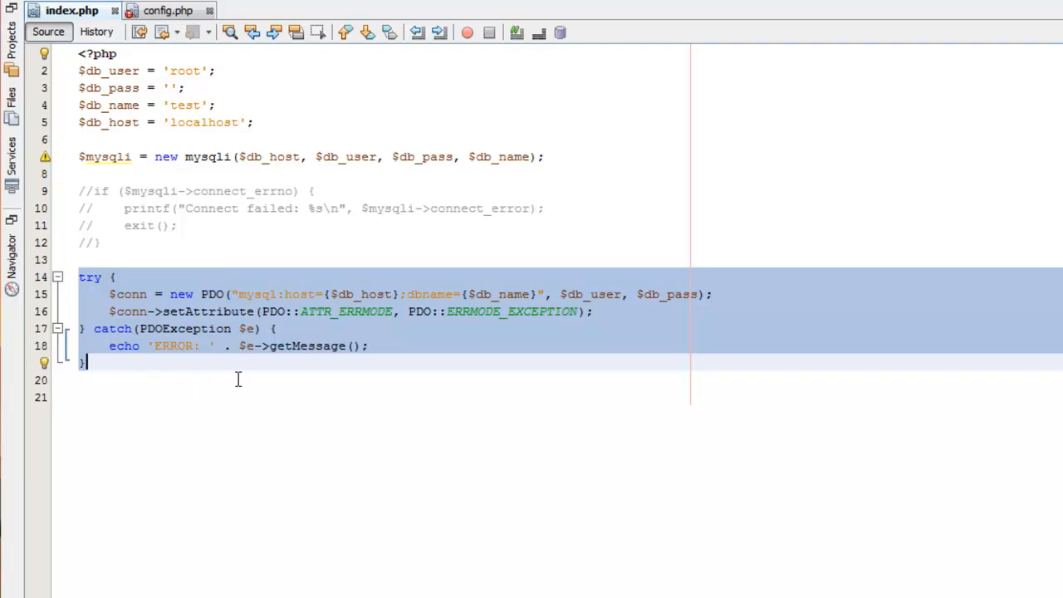
pyautogui.click(234, 380)
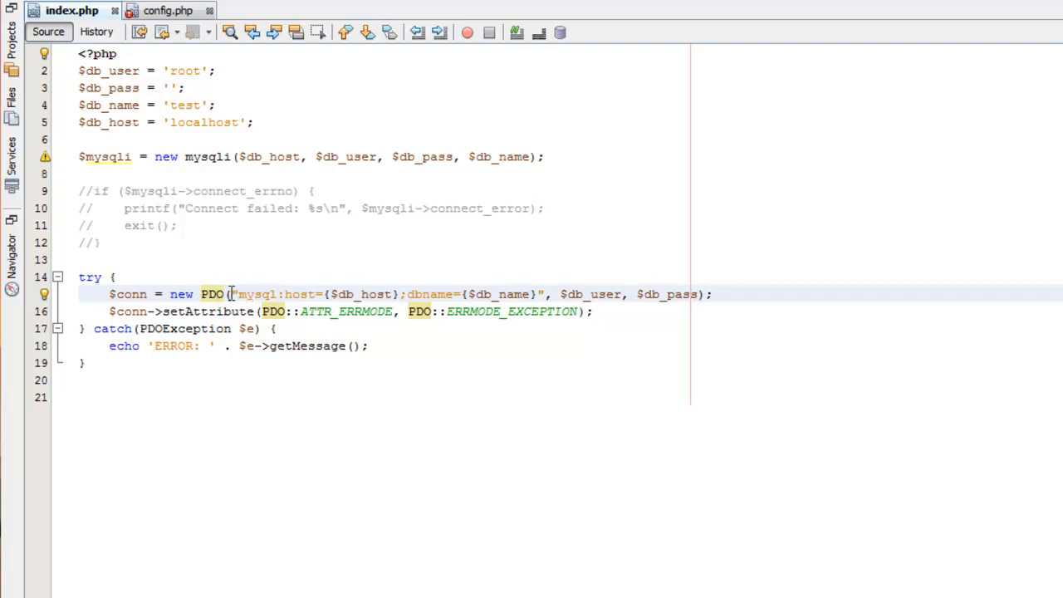
pyautogui.moveTo(233, 294); pyautogui.dragTo(545, 294)
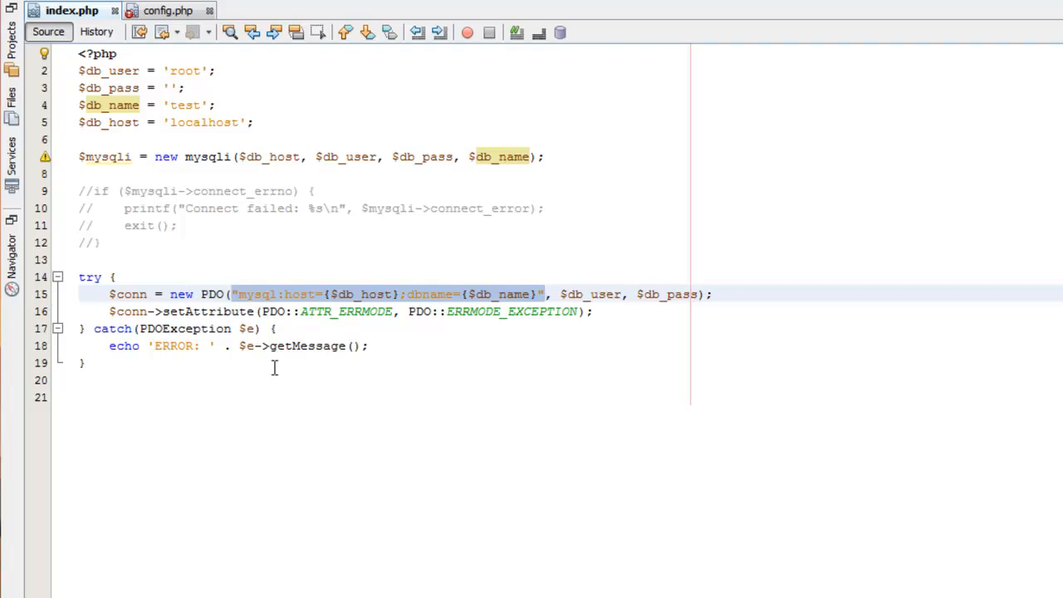
pyautogui.moveTo(262, 312)
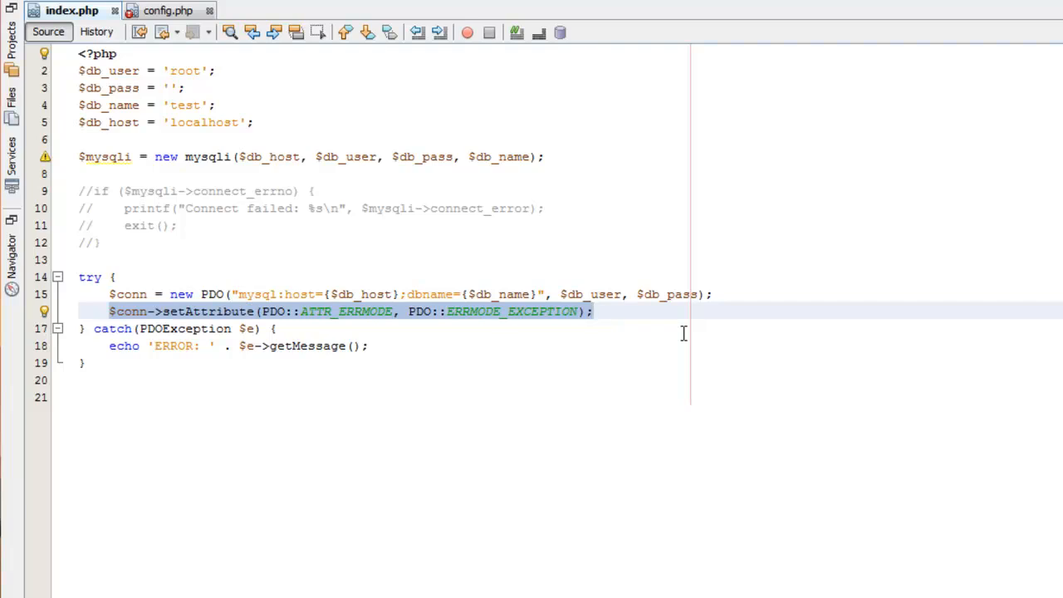
pyautogui.click(593, 311)
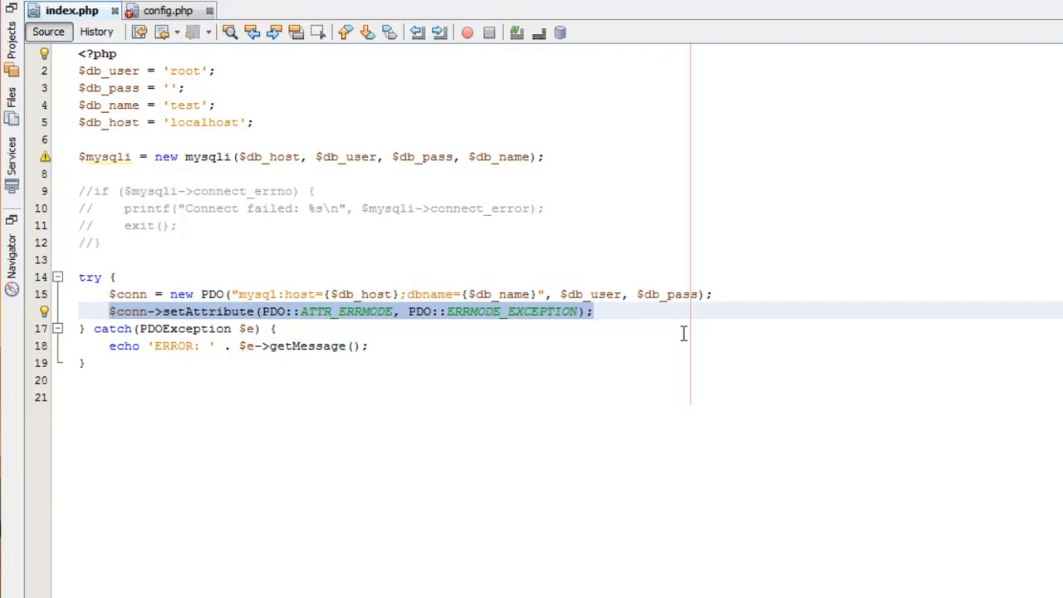
pyautogui.click(592, 311)
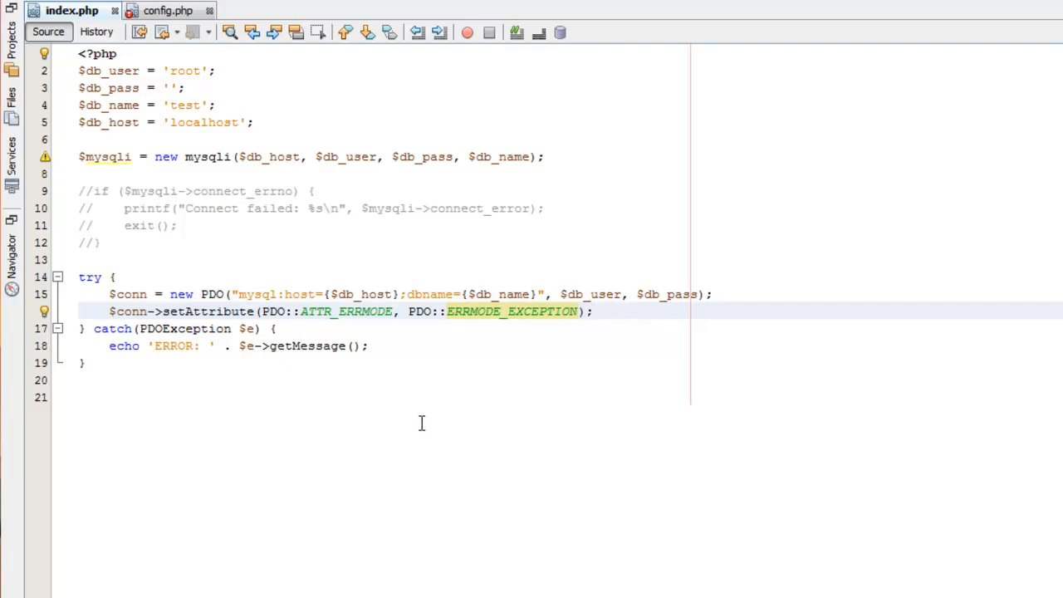
pyautogui.moveTo(153, 286)
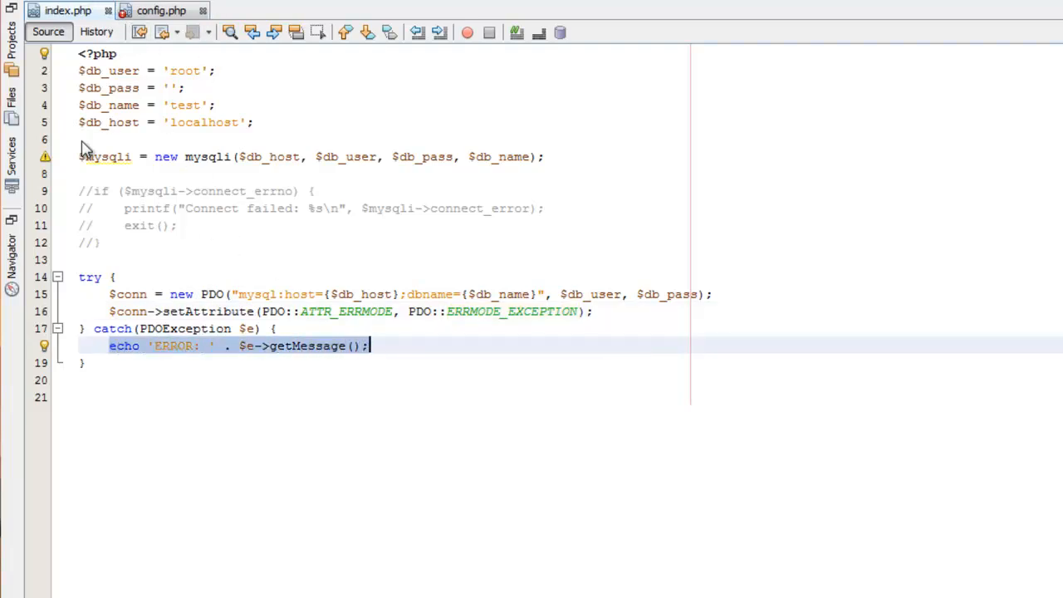
# - Comment out the $mysqli connection line with //
pyautogui.write('//')
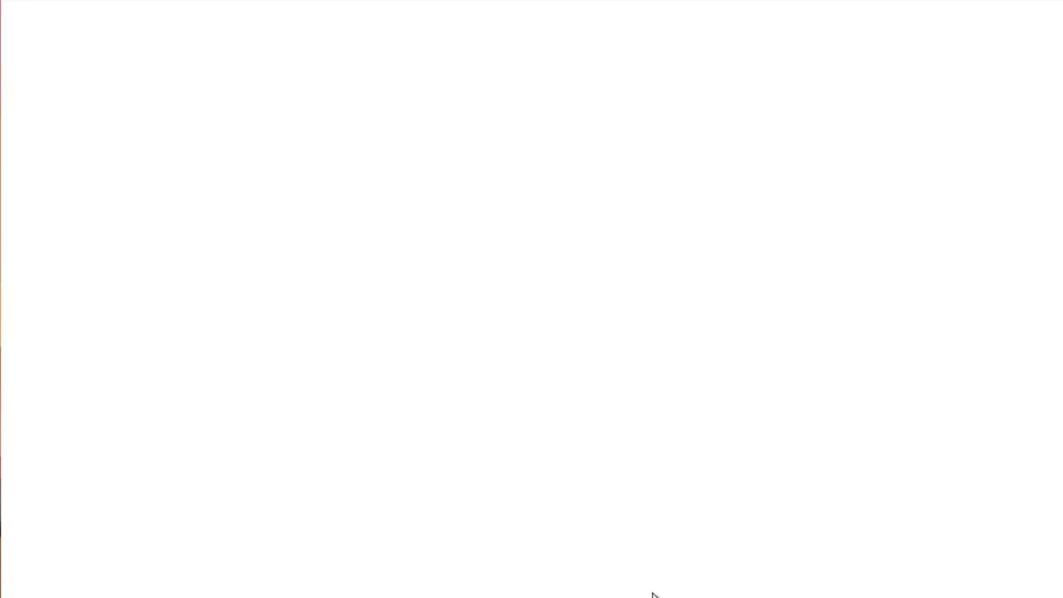
pyautogui.moveTo(208, 41)
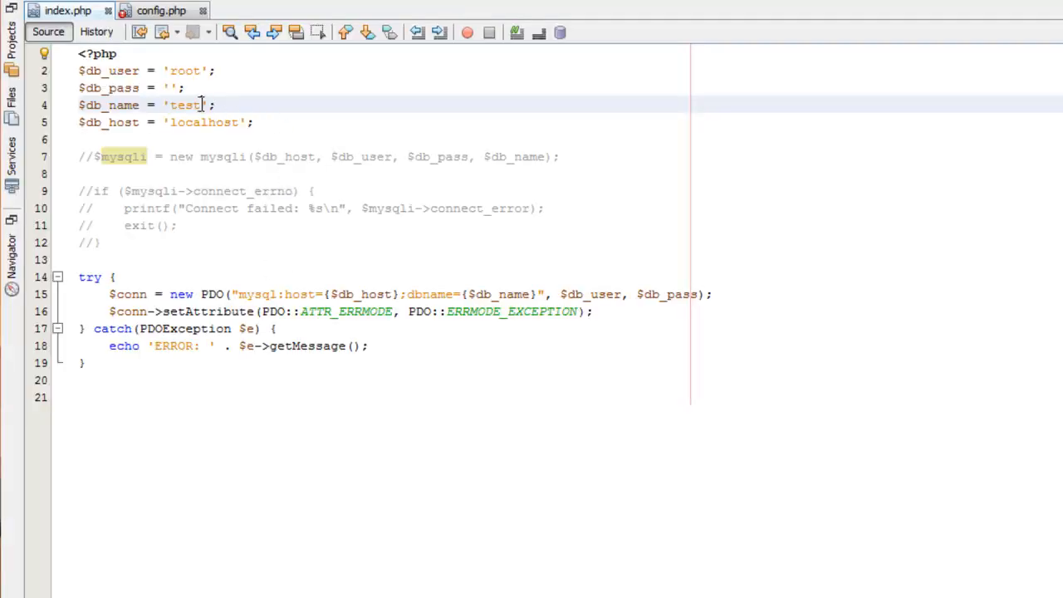
# - Change the database name on line 4 from 'test' to 'tes'
pyautogui.press('Backspace')
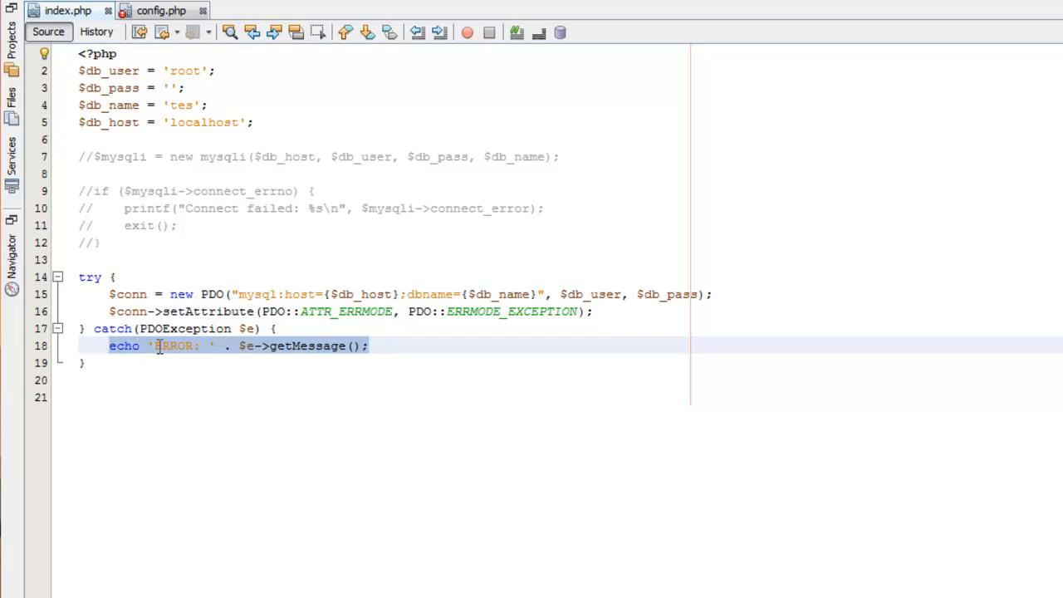
pyautogui.click(415, 345)
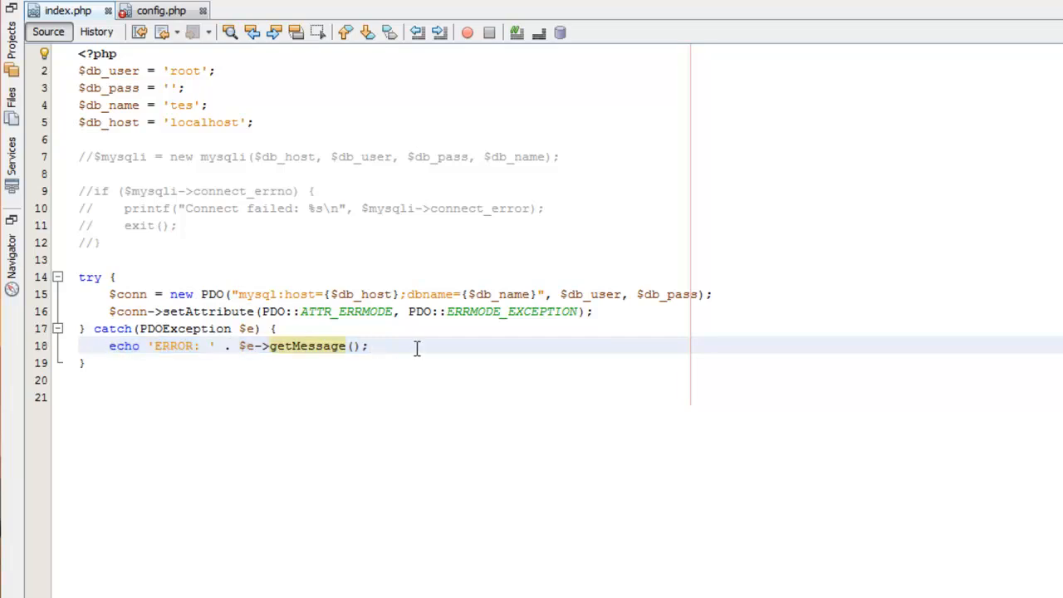